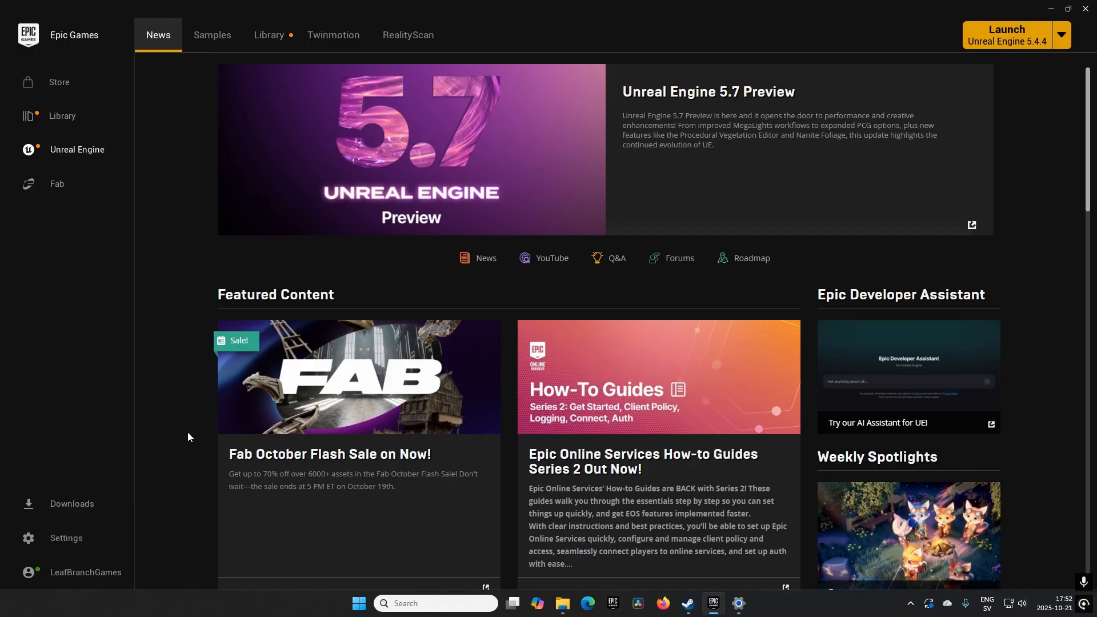
mouse_move(264, 267)
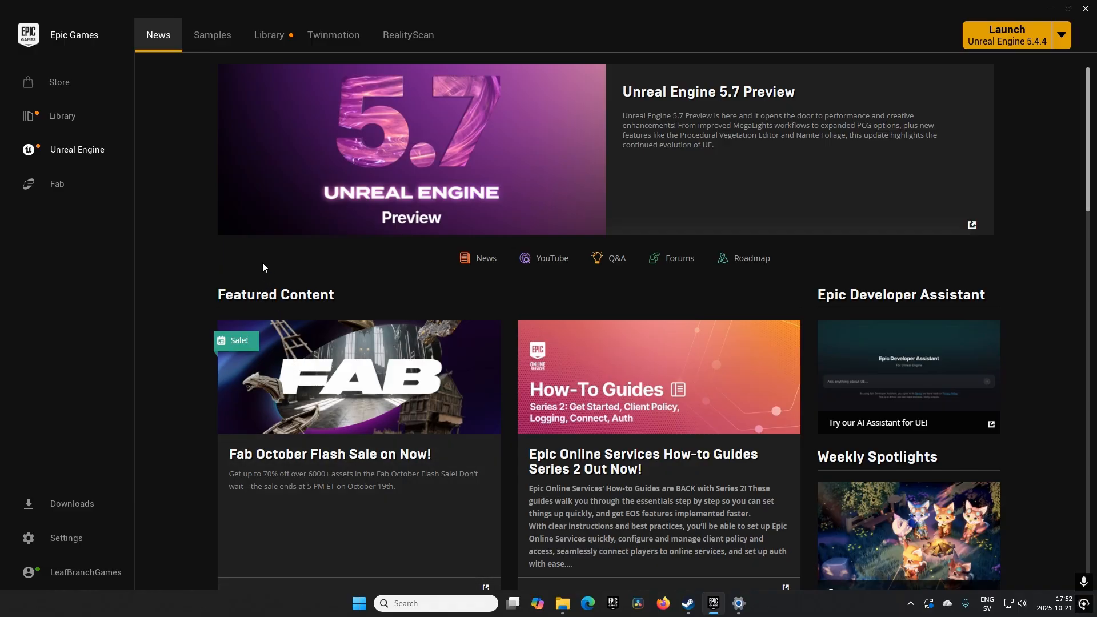
mouse_move(103, 187)
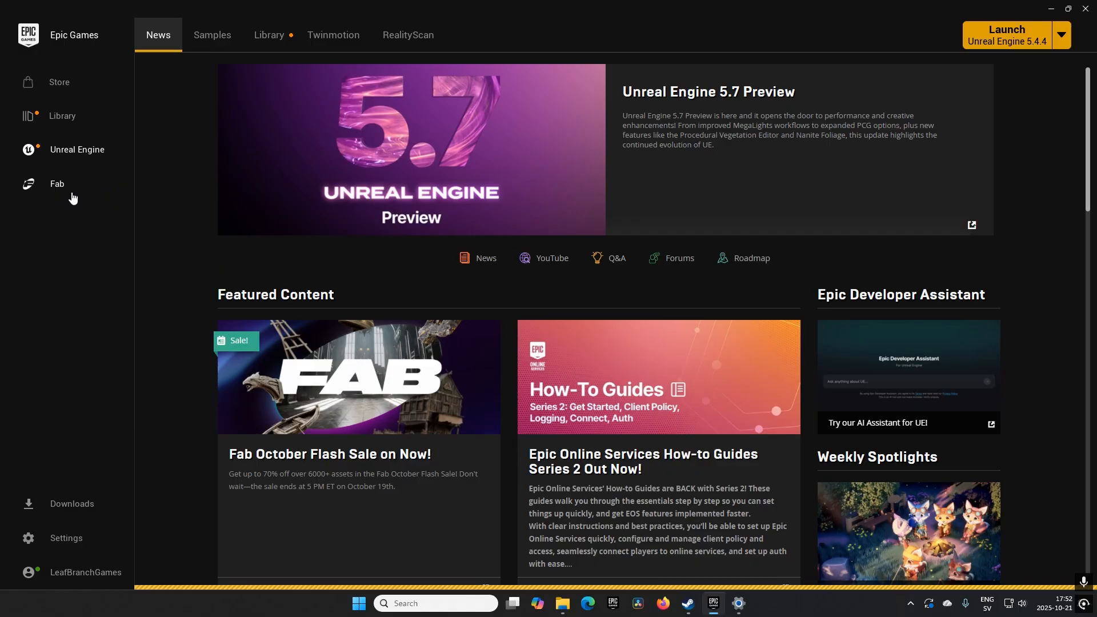
Step: Open the Fab marketplace's Discover page from the Epic Games Launcher sidebar
click(56, 184)
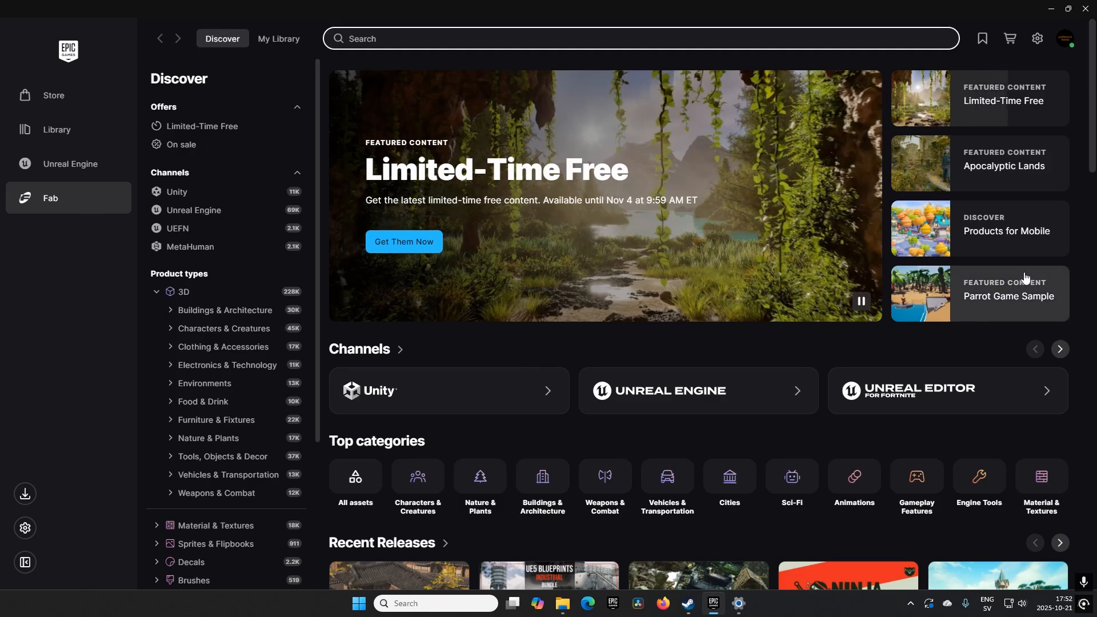
Step: List Limited-Time Free offers, highlight the offer end date, and open Construction PROPS details
click(203, 125)
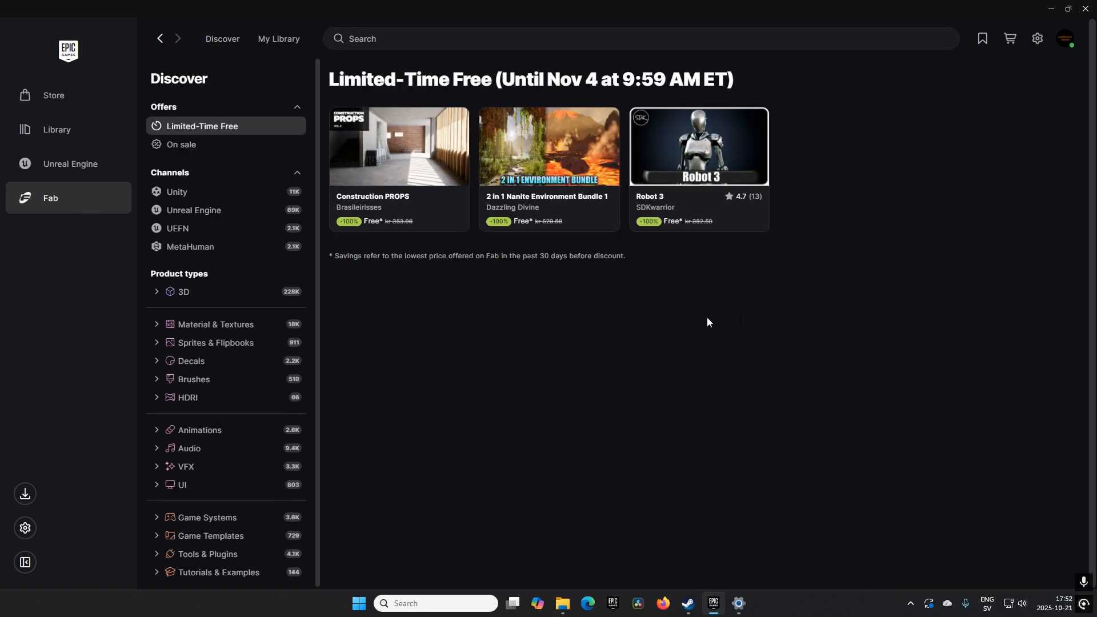
mouse_move(592, 331)
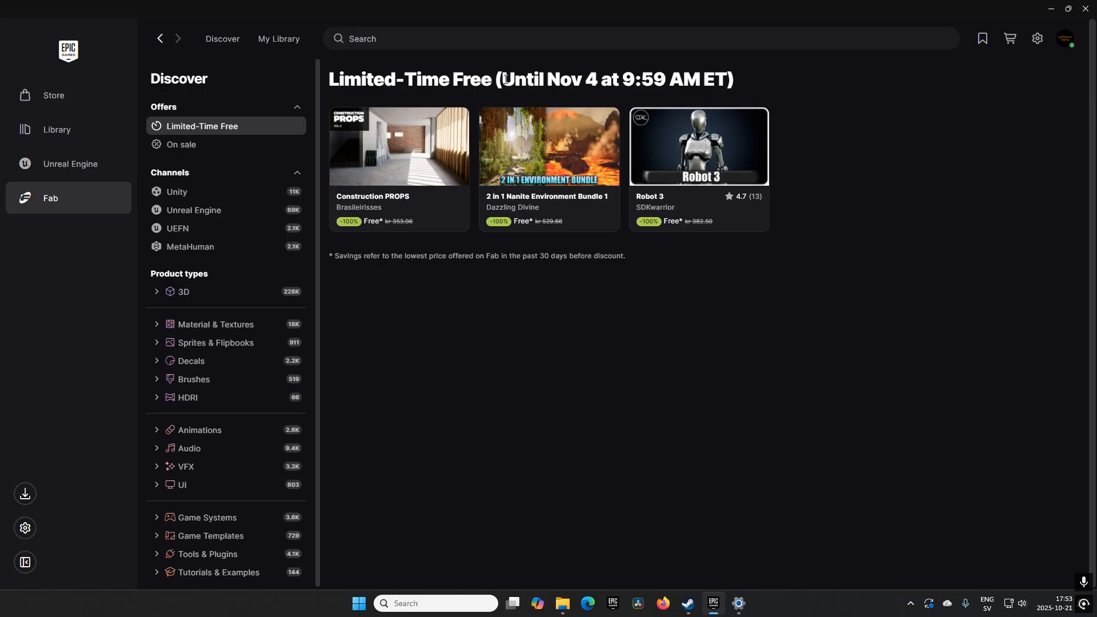
drag(505, 79, 665, 79)
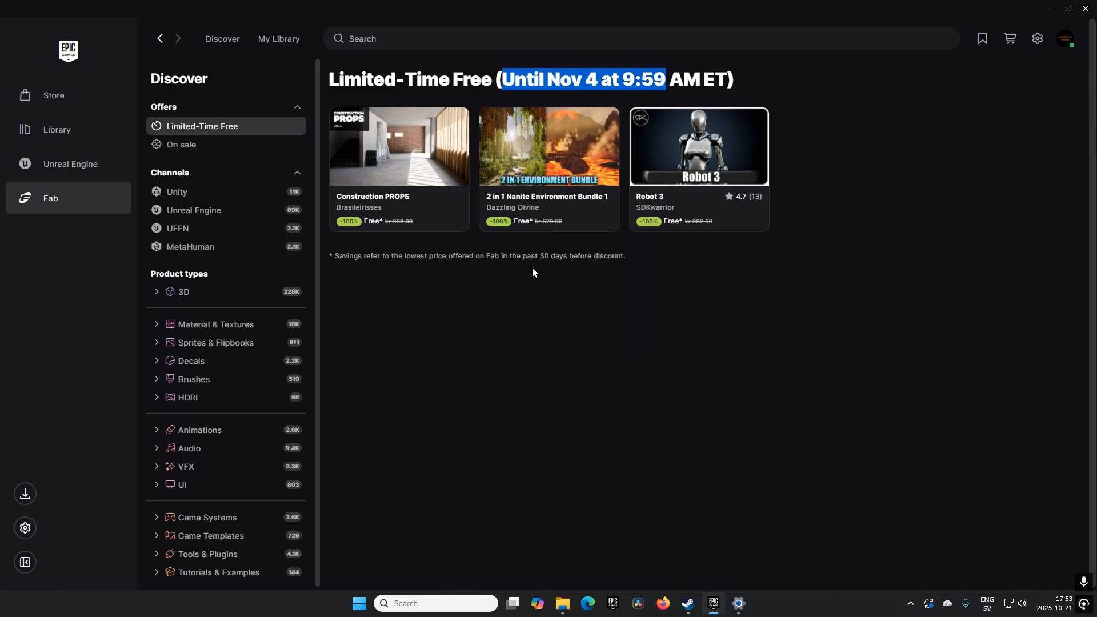
click(398, 145)
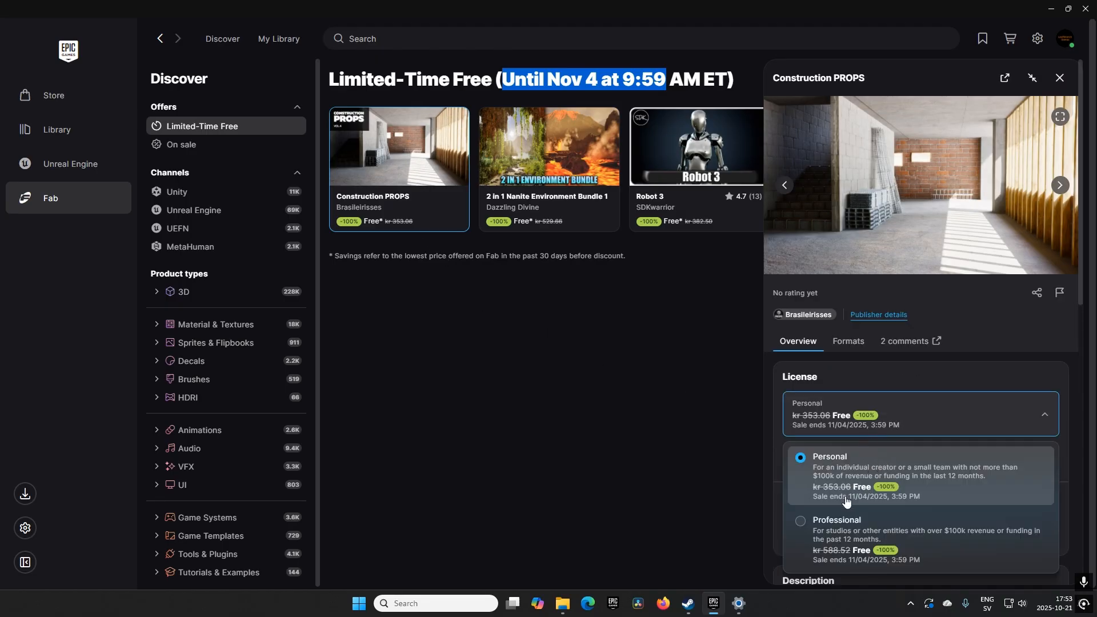
mouse_move(857, 539)
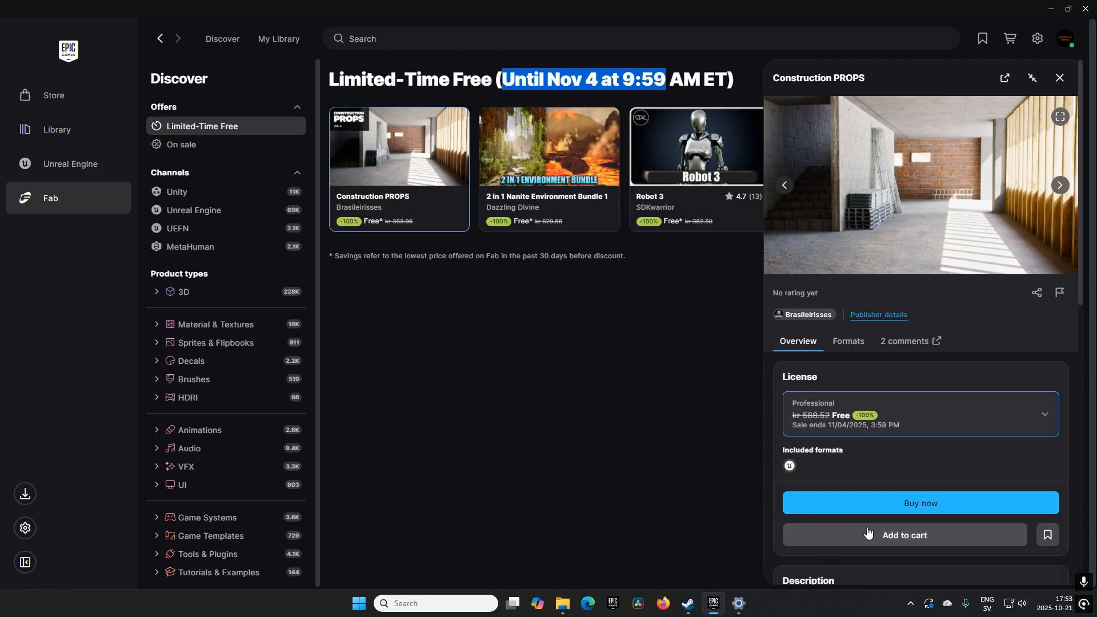
mouse_move(809, 520)
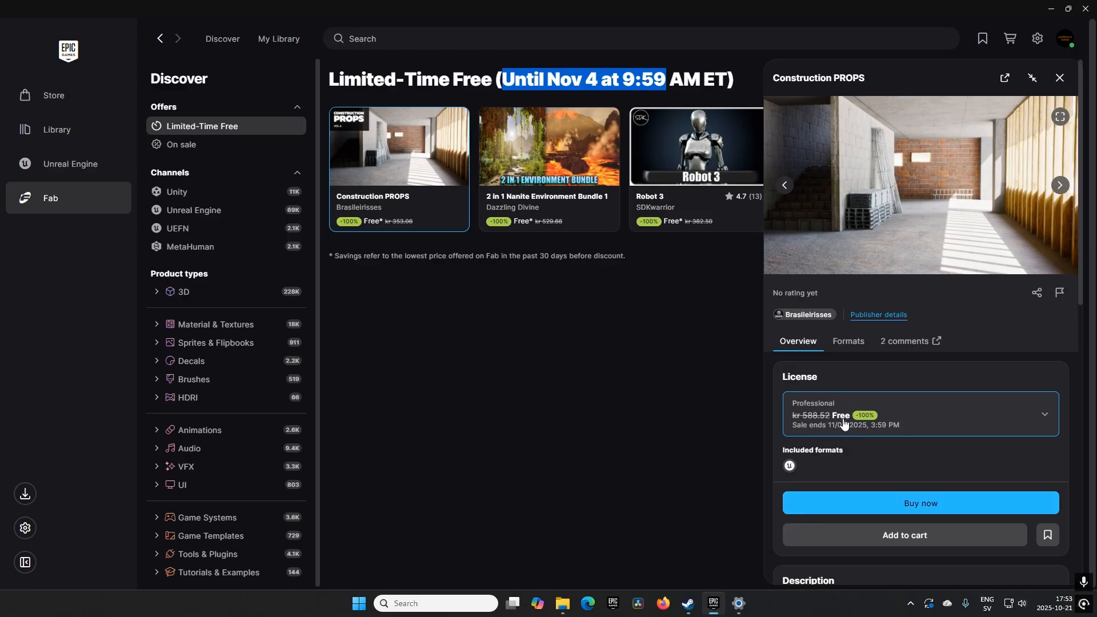
mouse_move(836, 496)
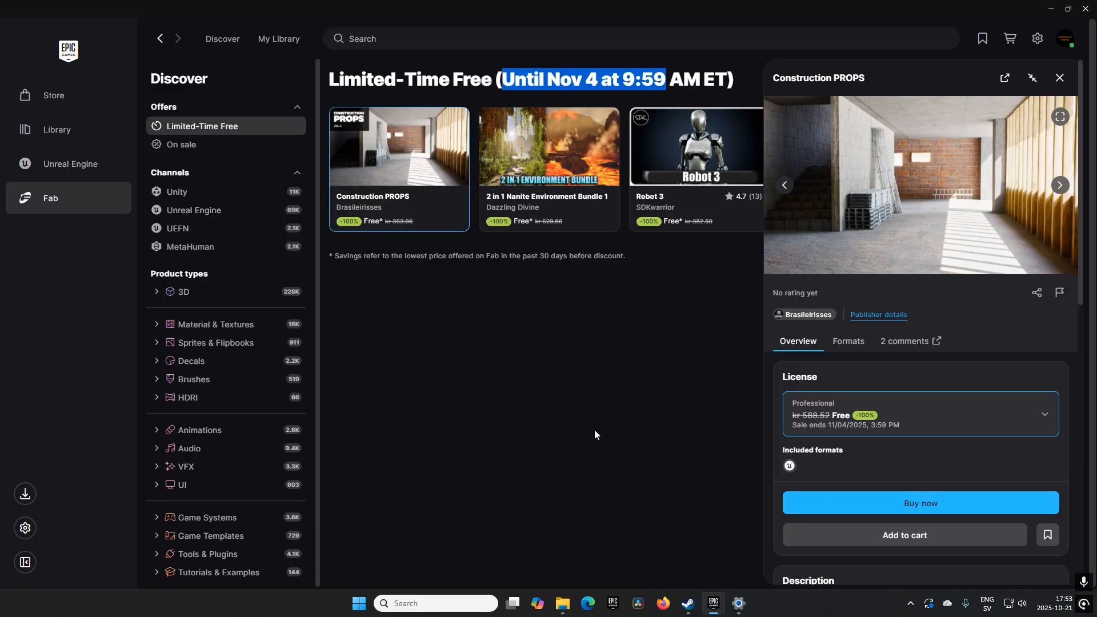
mouse_move(405, 144)
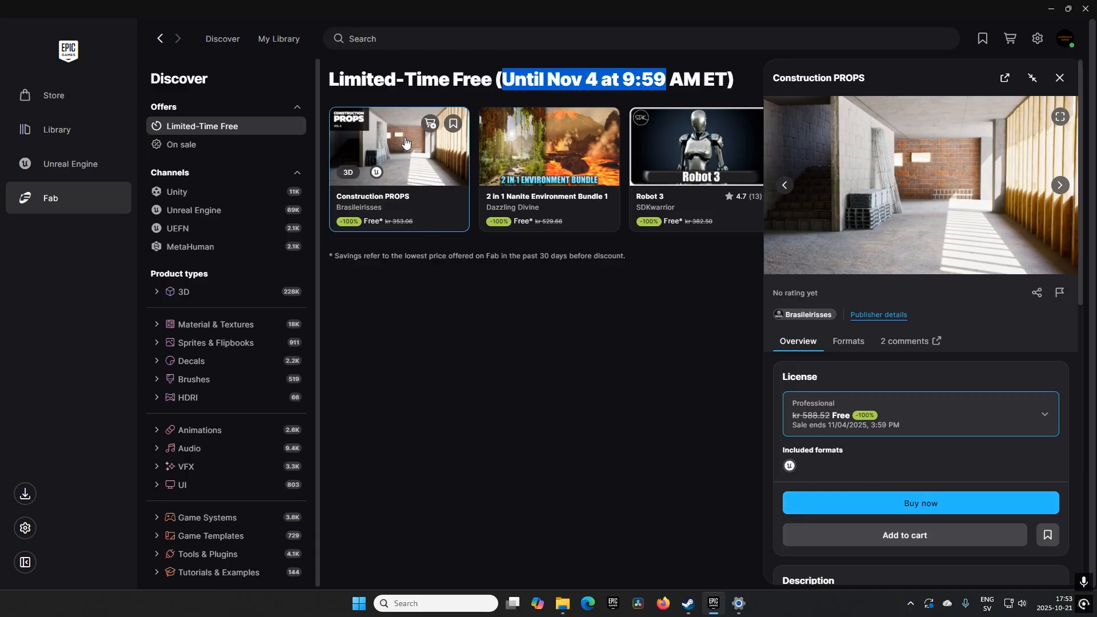
Step: Expand the Construction PROPS and Nanite Environment Bundle descriptions, then open Robot 3's details
scroll(down, 3)
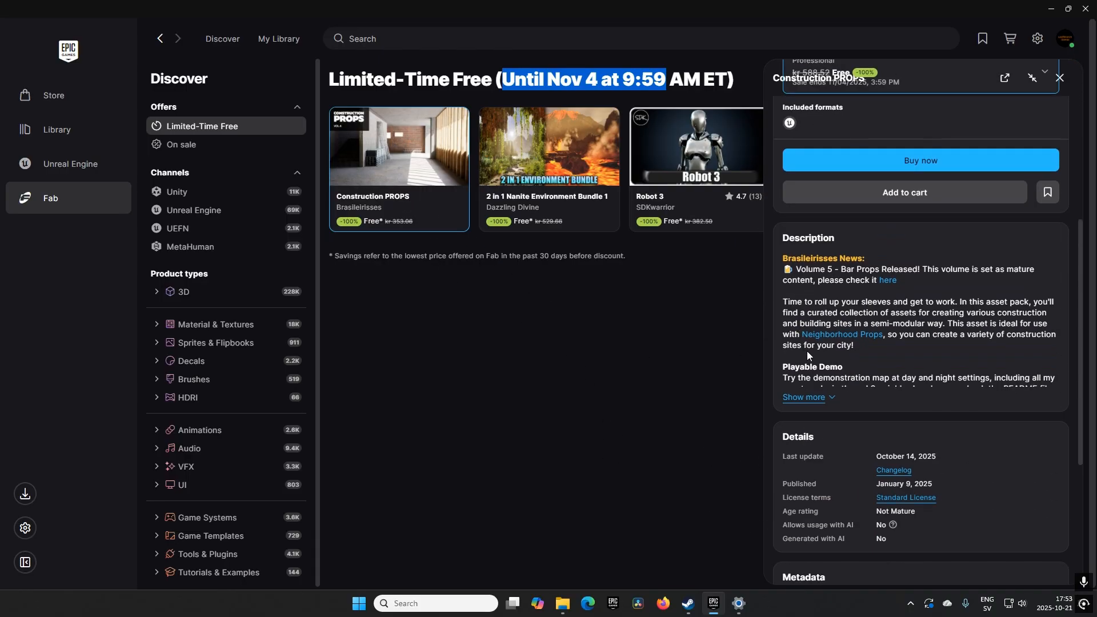
click(805, 404)
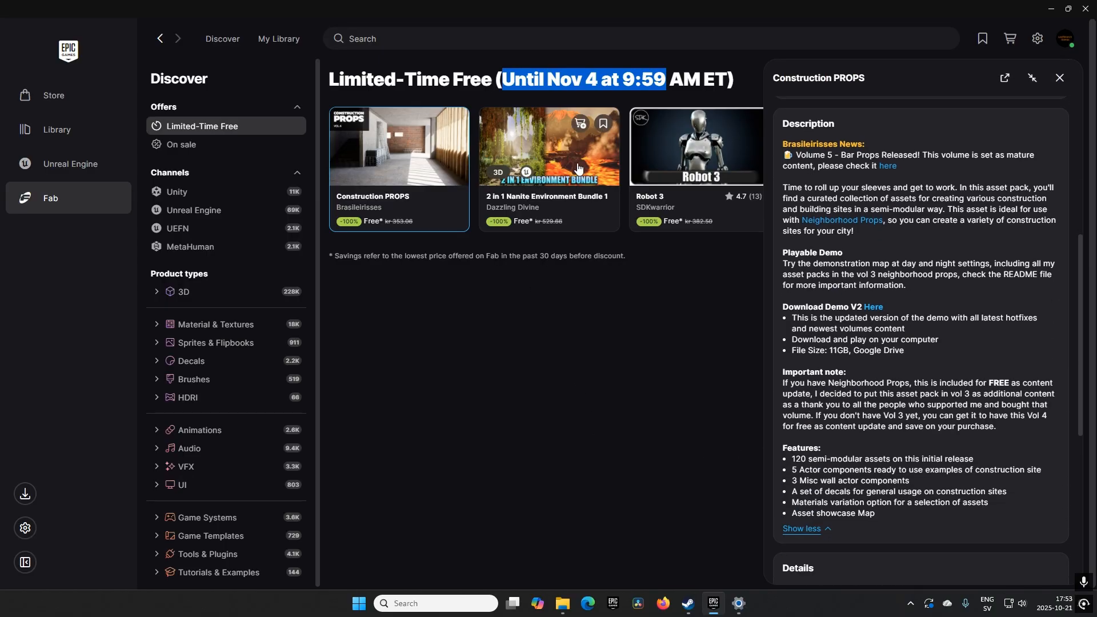
click(548, 145)
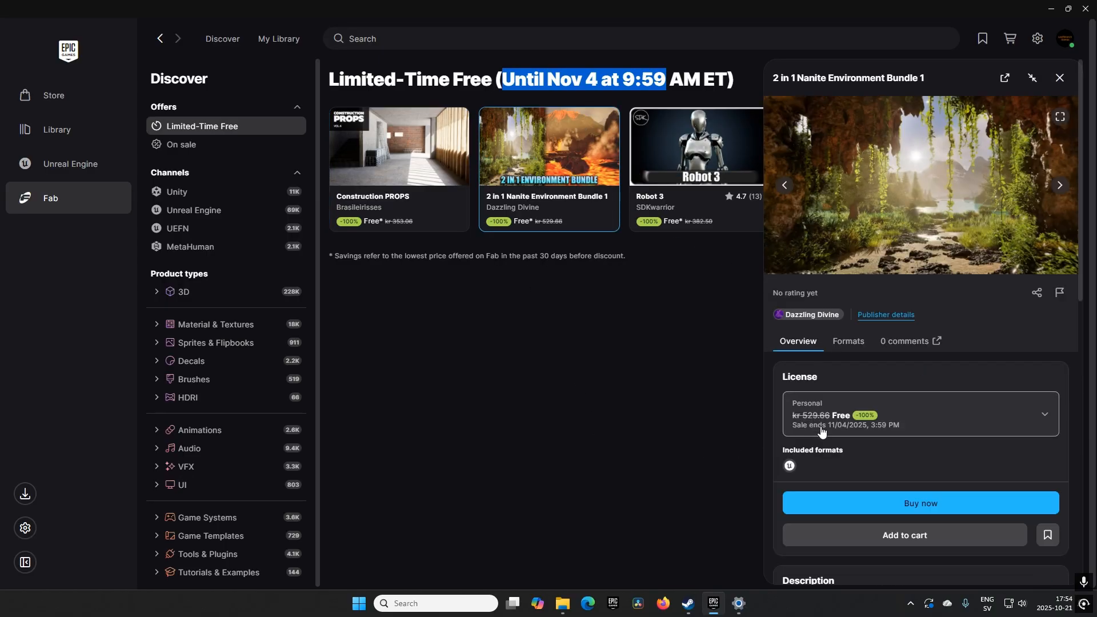
scroll(down, 3)
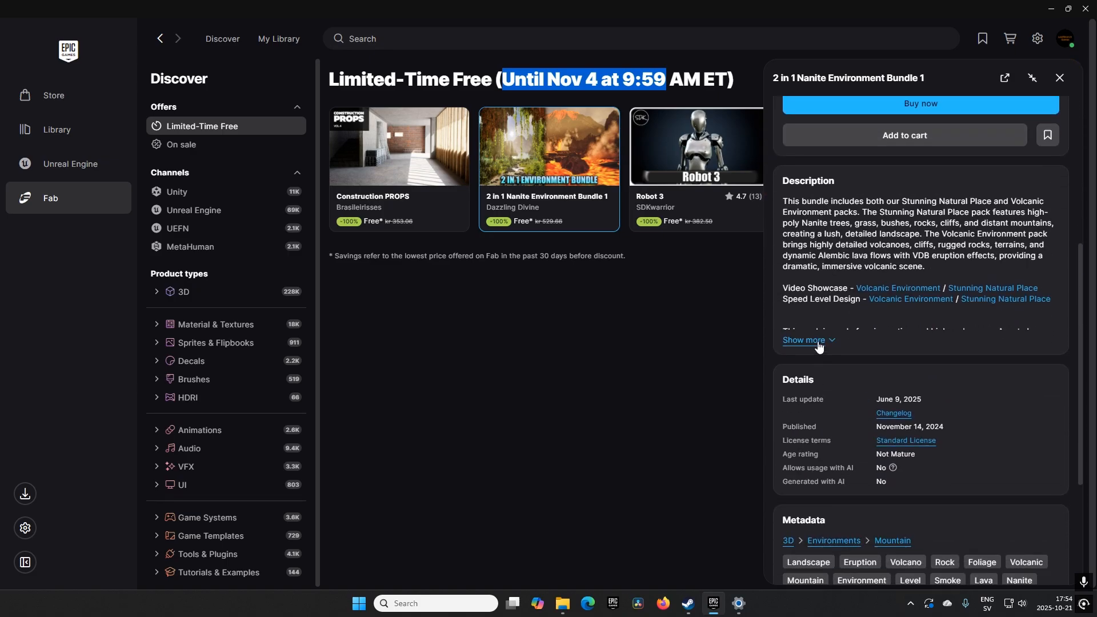
click(804, 343)
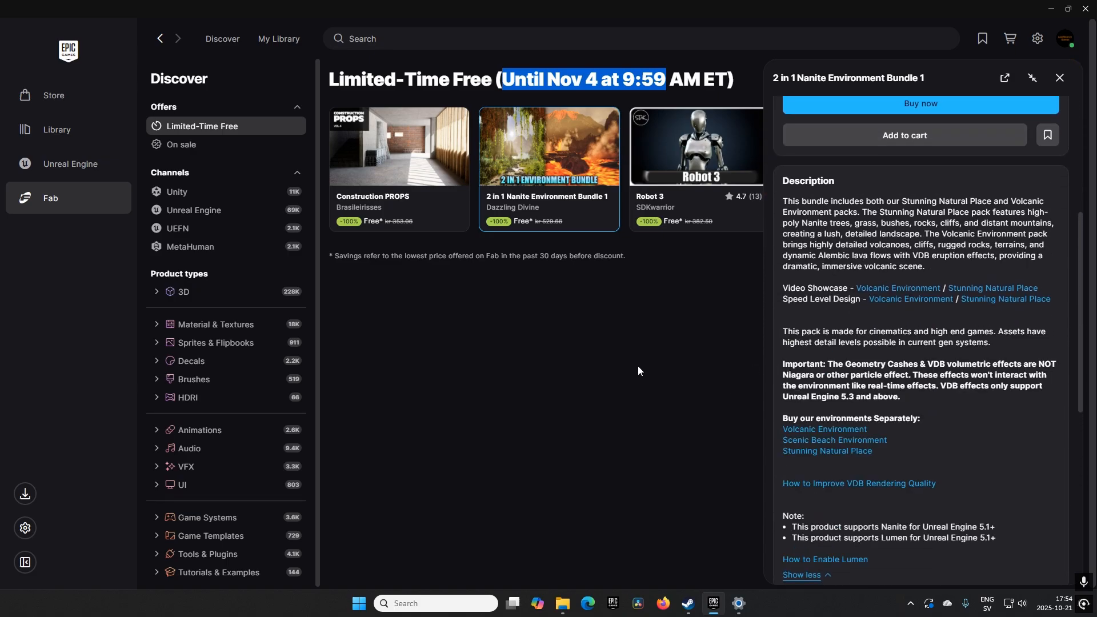
mouse_move(693, 151)
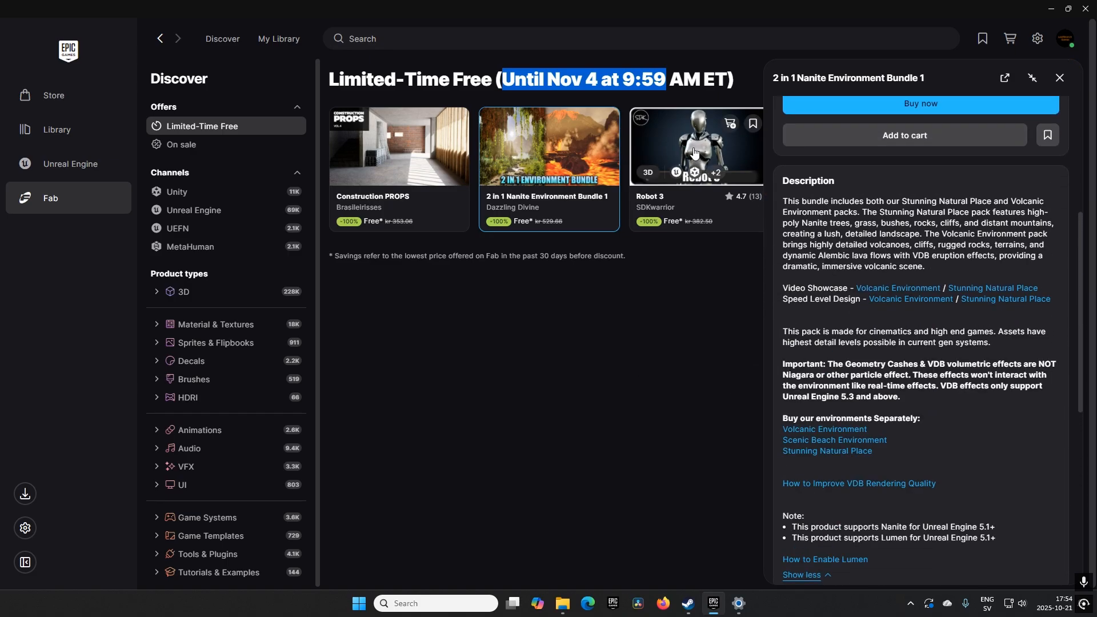
click(693, 146)
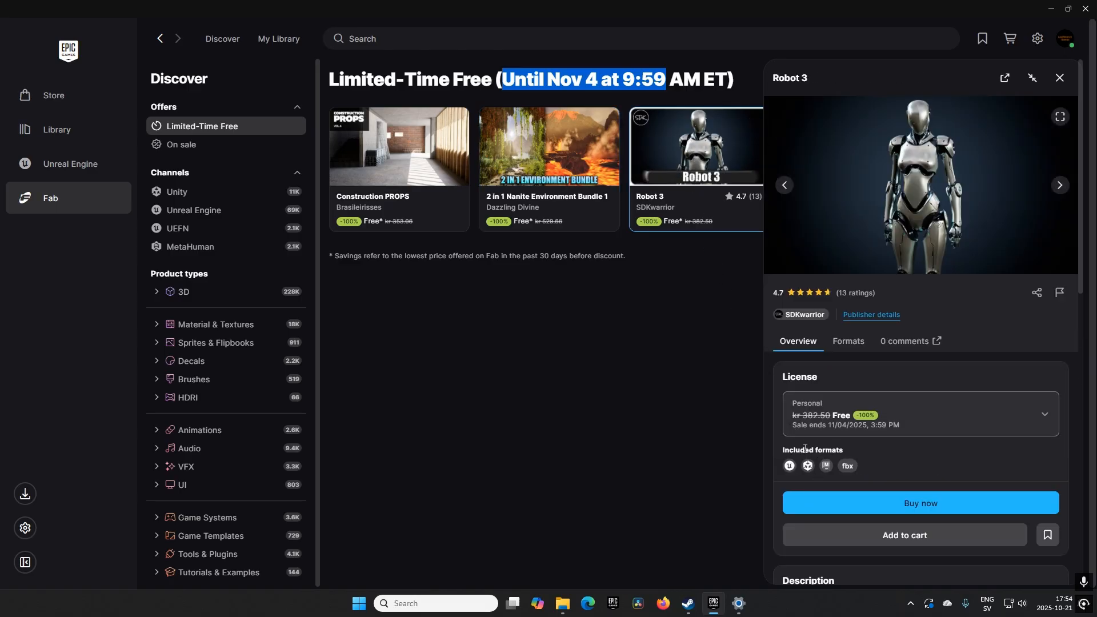
scroll(down, 3)
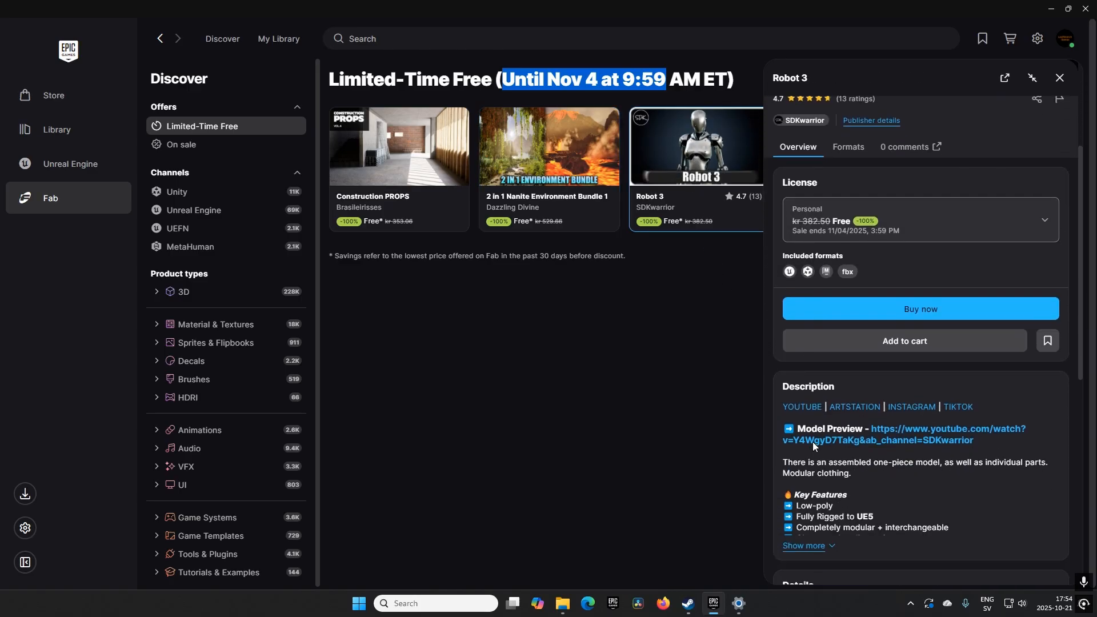
Step: Run Map_Robot3 in Play In Editor to preview the robots and weapons
click(807, 548)
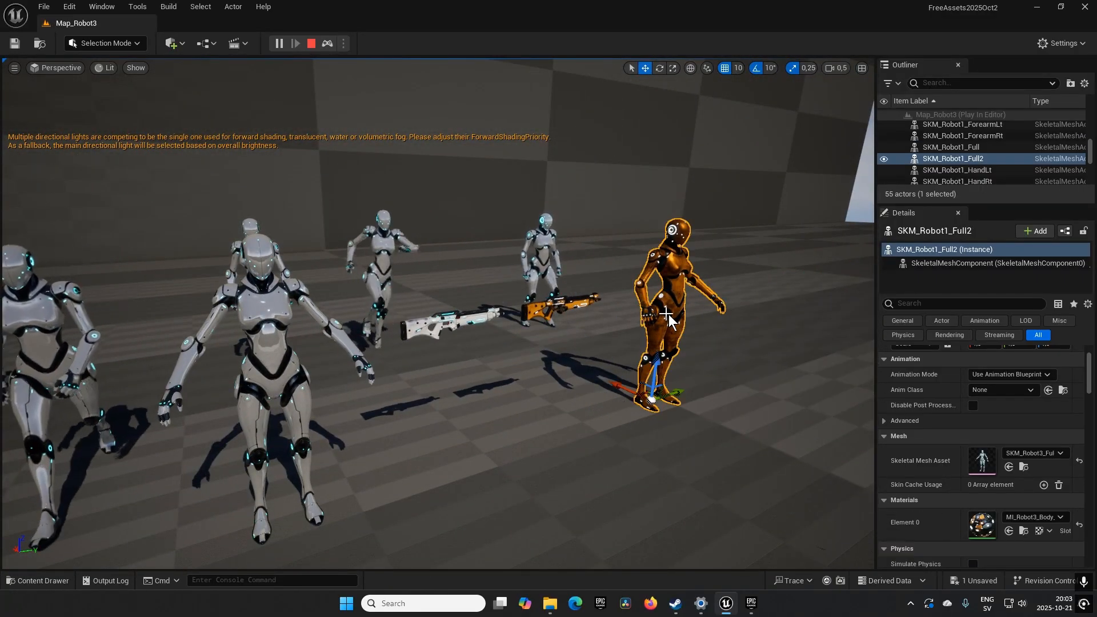
Step: Open MI_Robot3_Body_Dirt from the Robot3 materials and inspect its Color parameter
click(951, 147)
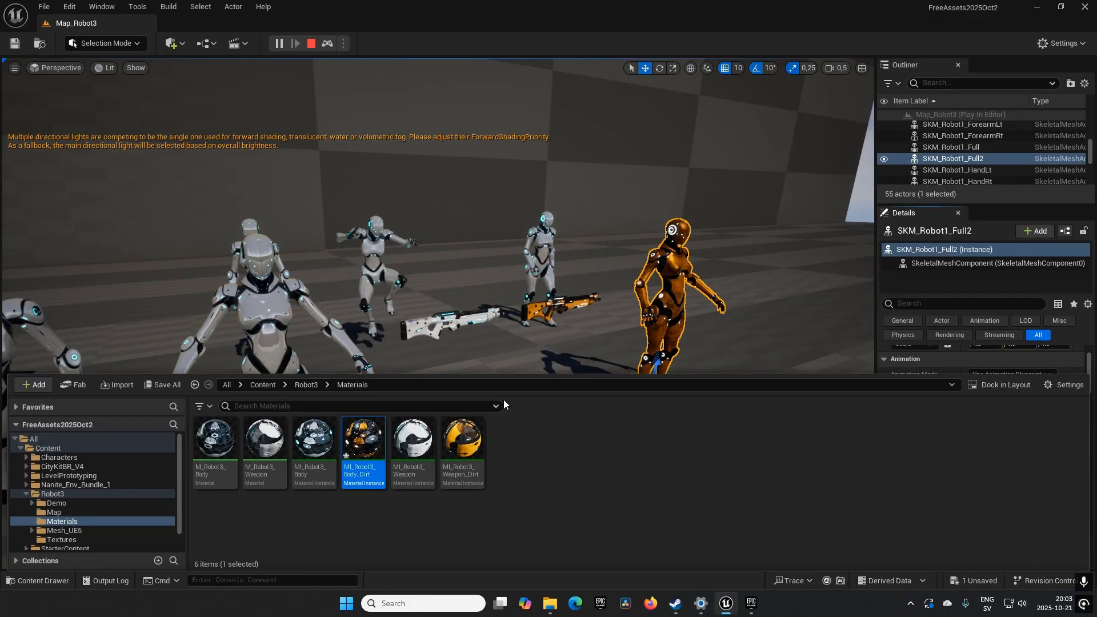
double_click(362, 437)
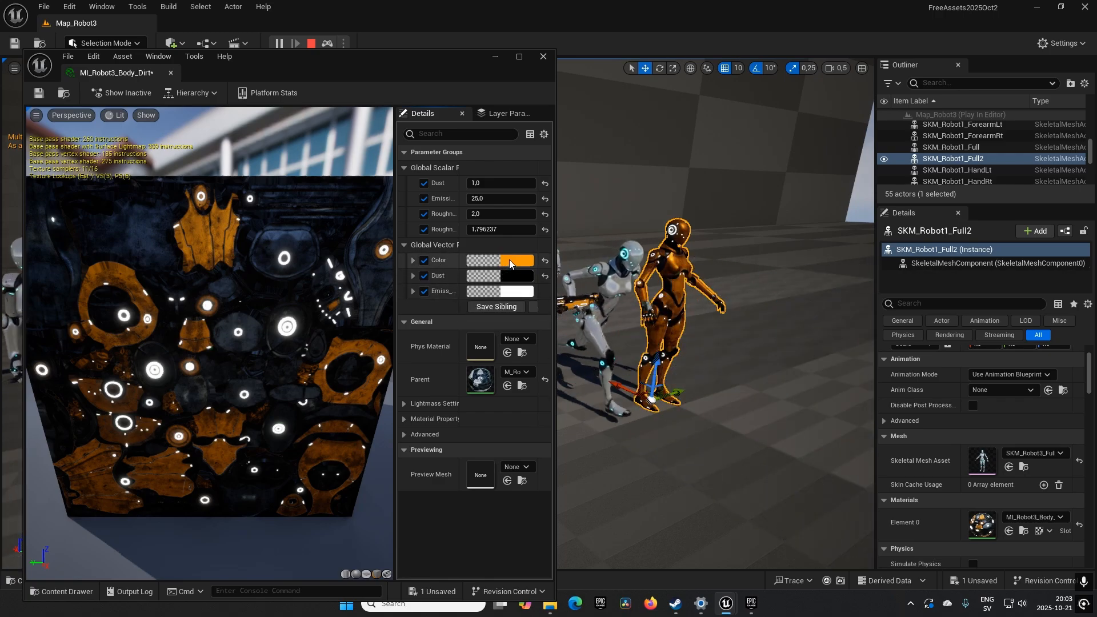
click(509, 260)
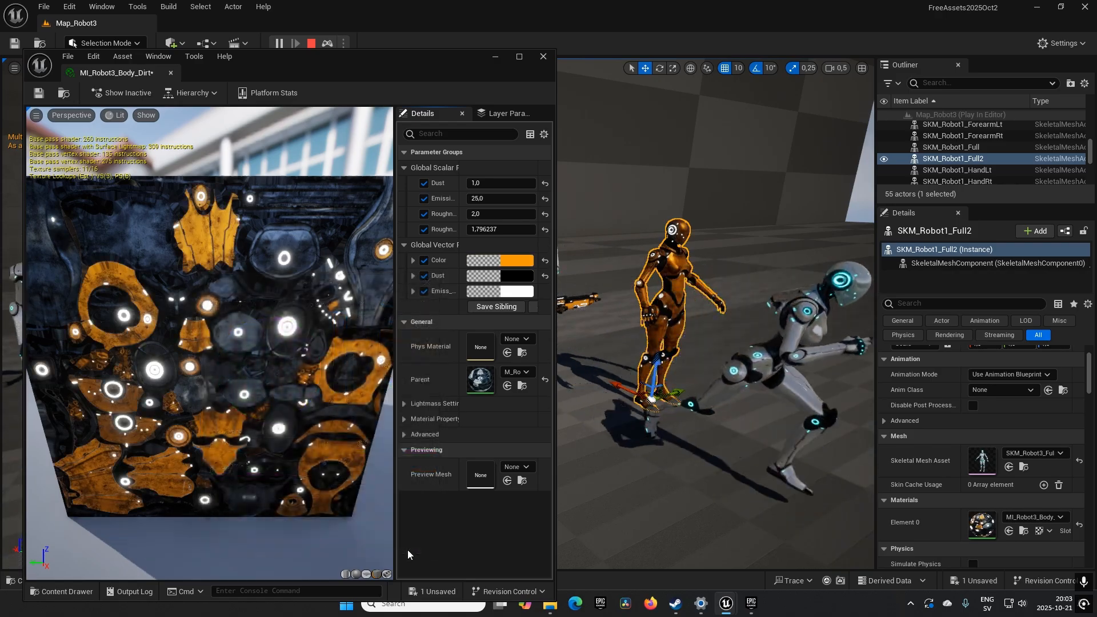
click(542, 56)
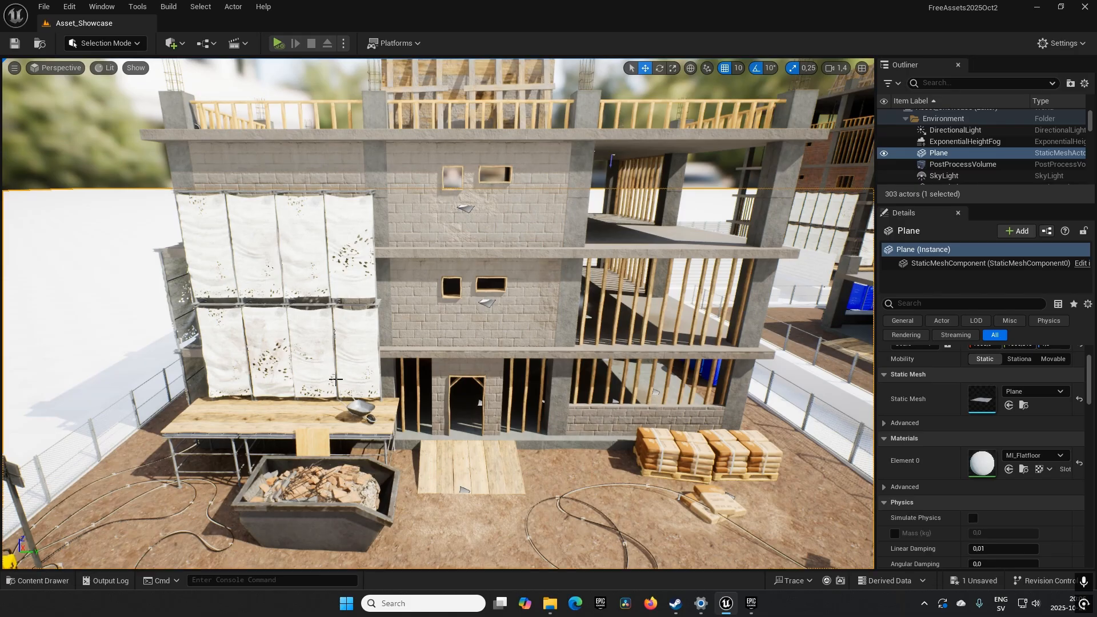
mouse_move(334, 380)
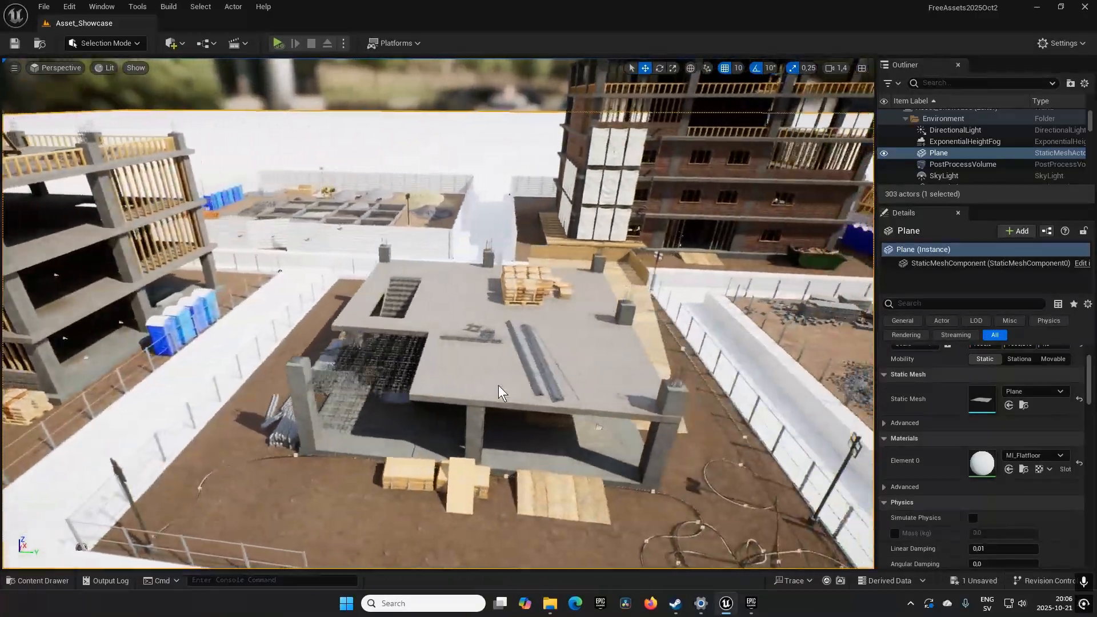
Step: Fly over the construction site, moving in closer on the gravel and rubble piles
drag(500, 392, 468, 371)
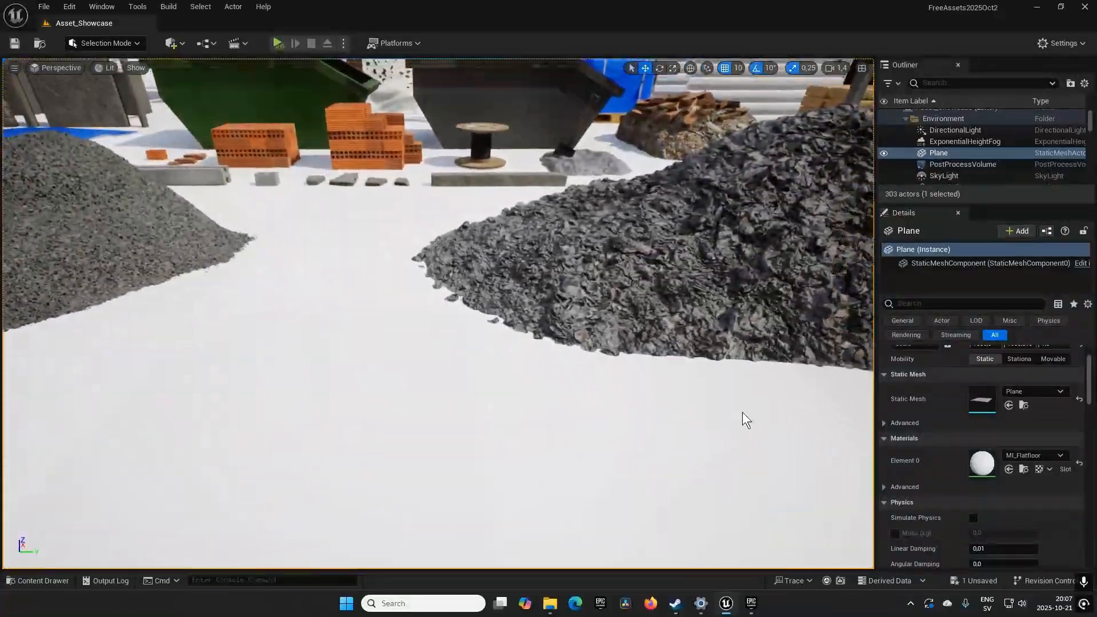
drag(745, 420, 686, 382)
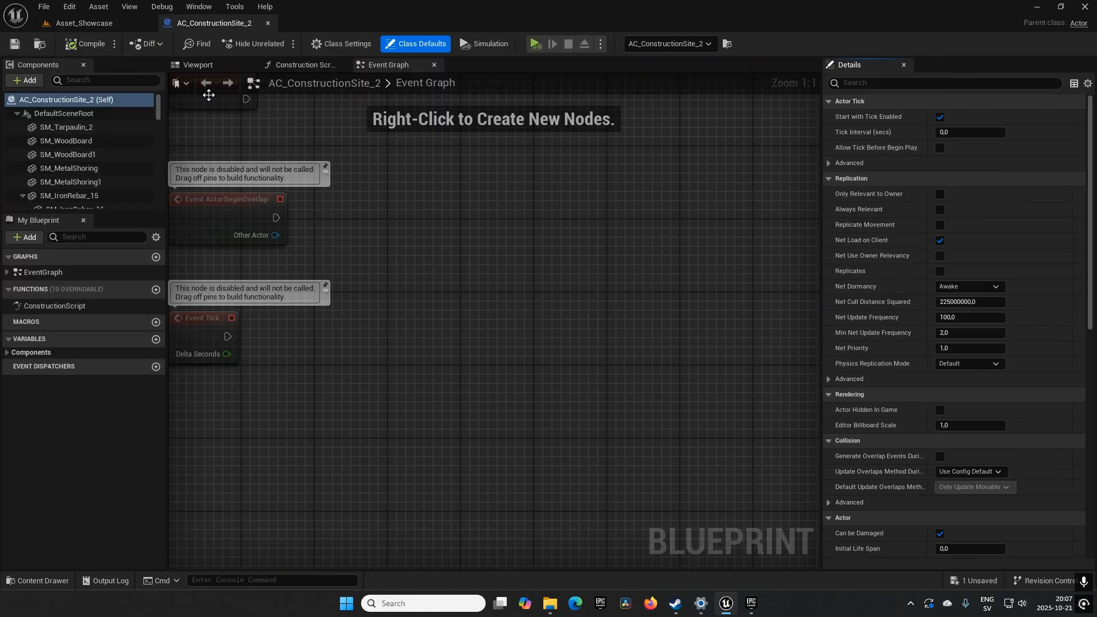
Step: Preview the blueprint viewport and inspect SM_WoodBoard, SM_MetalShoring and SM_IronRebar components
click(198, 64)
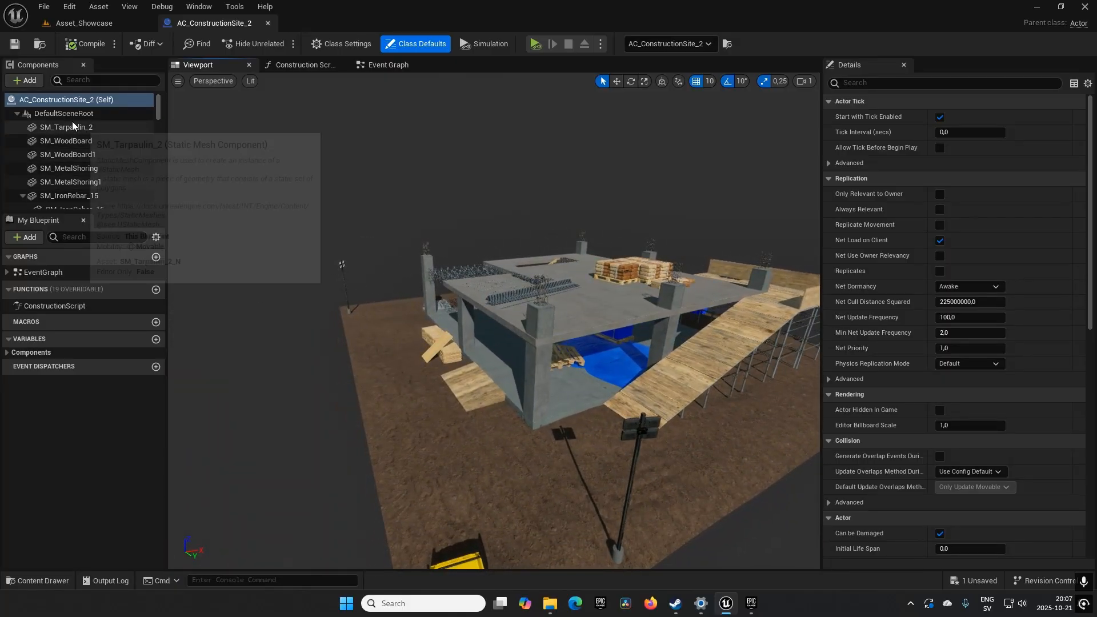
click(66, 141)
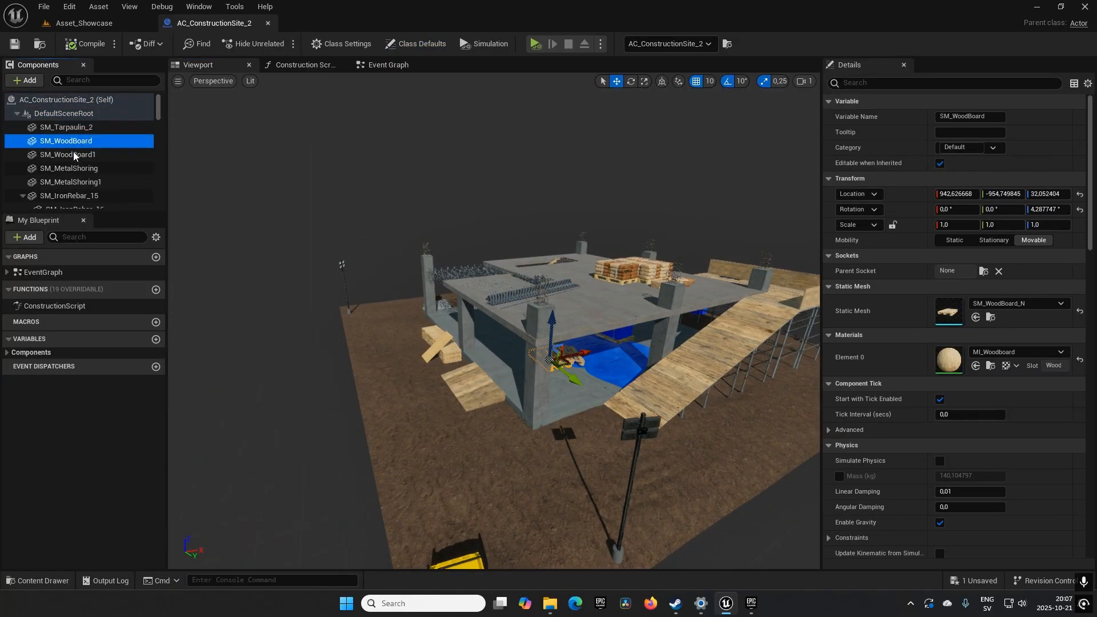
click(69, 181)
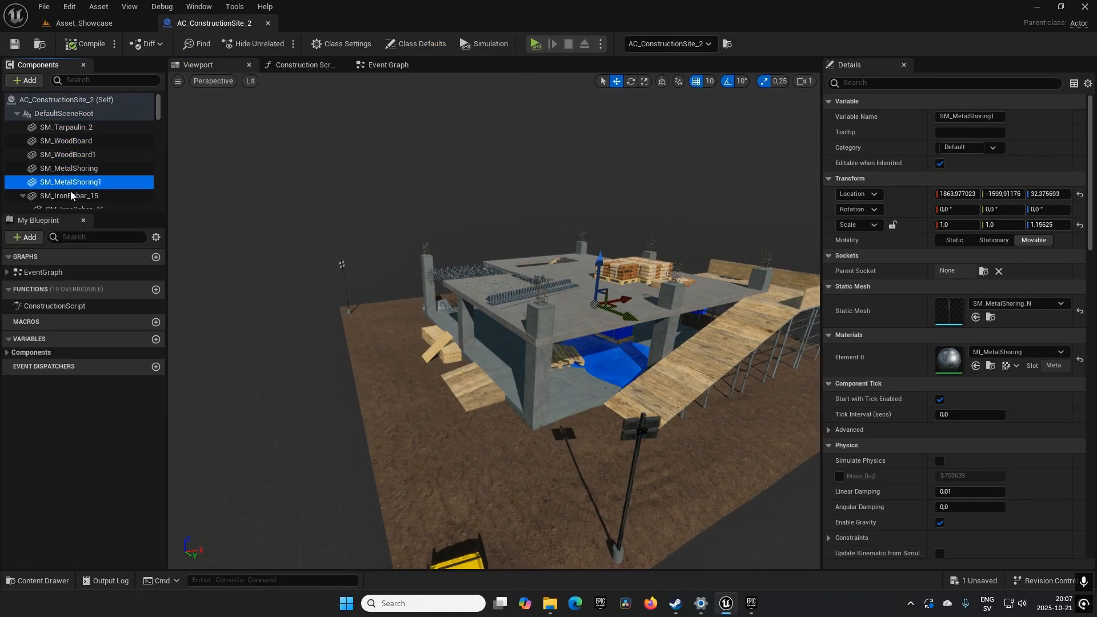
click(75, 155)
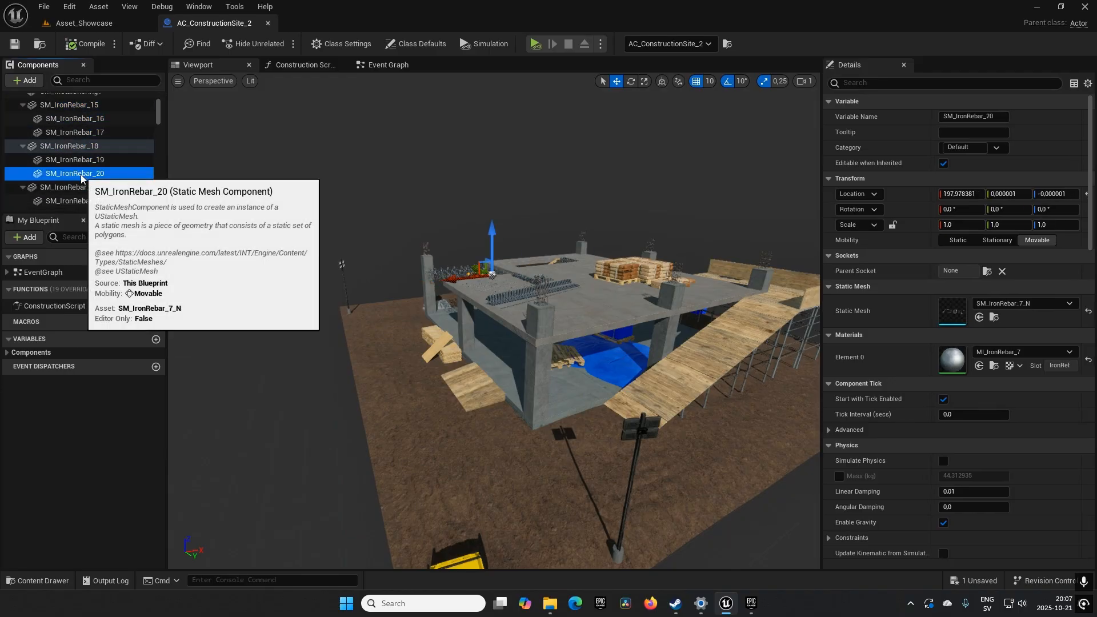
click(70, 187)
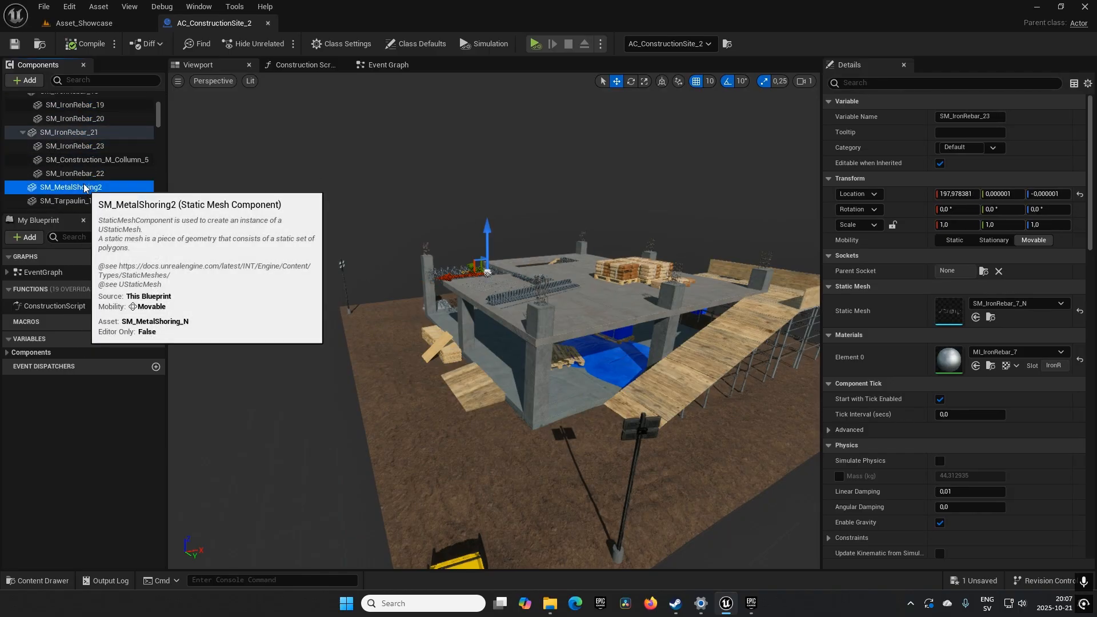
click(72, 159)
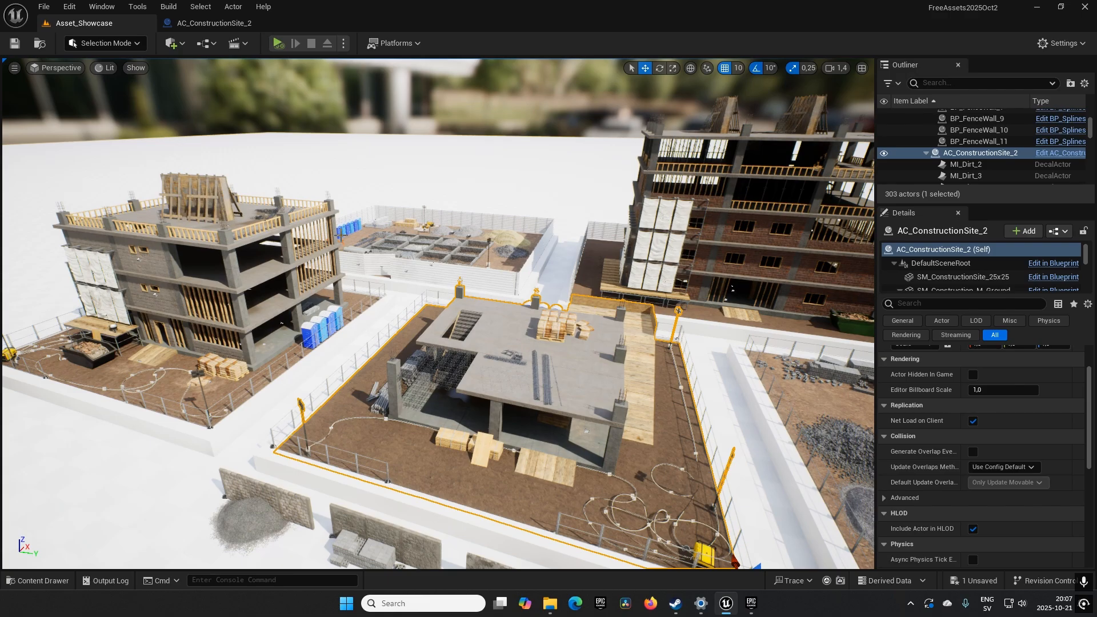
mouse_move(395, 261)
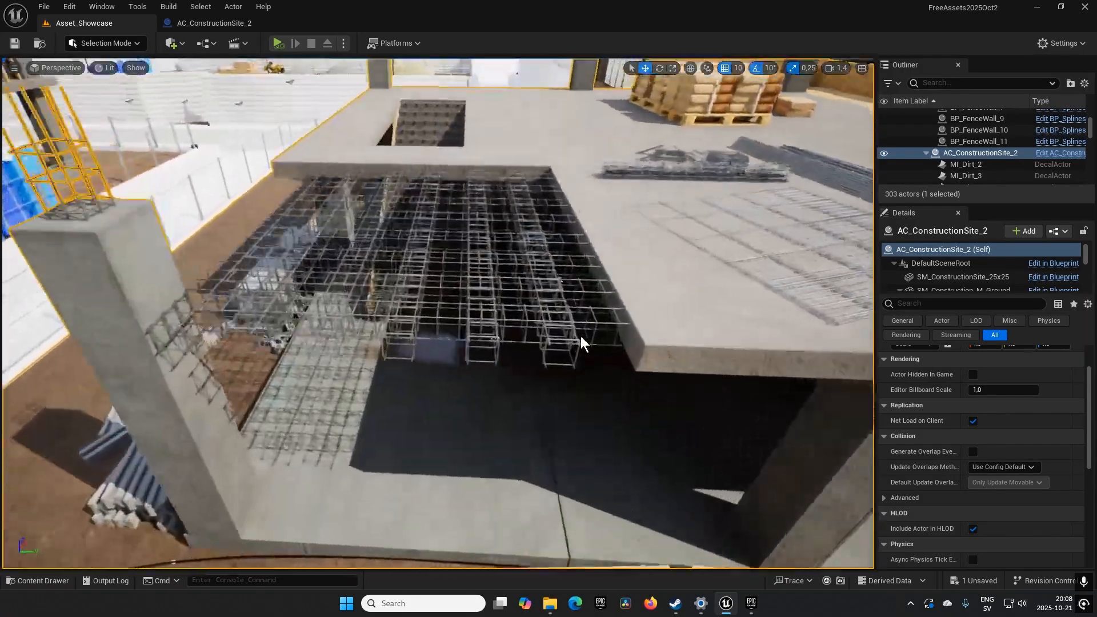
drag(584, 343, 591, 315)
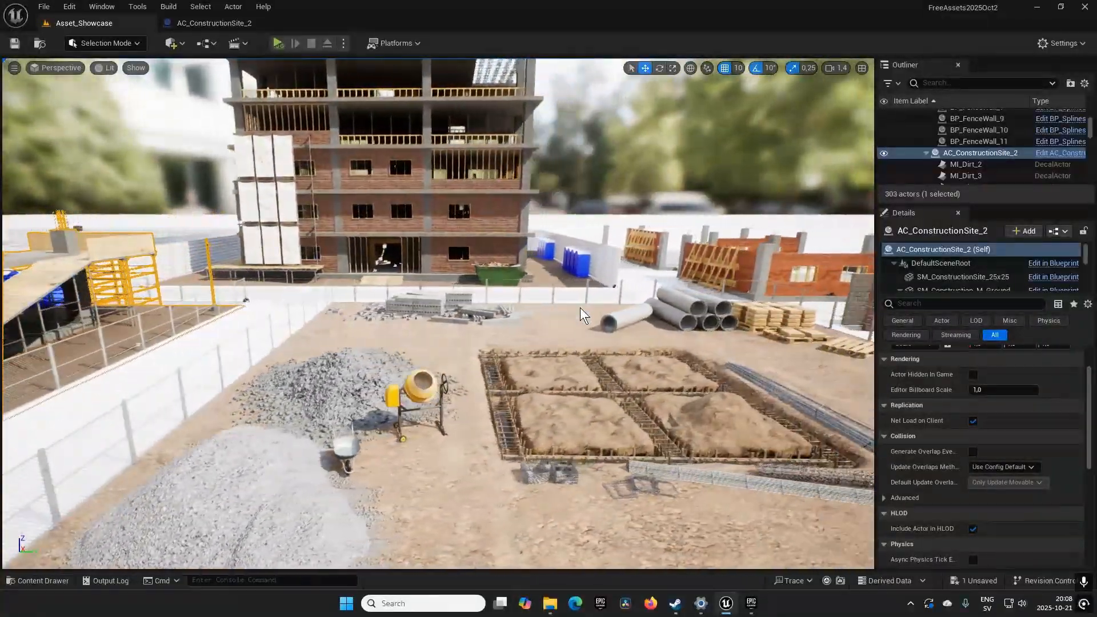
drag(580, 315, 651, 321)
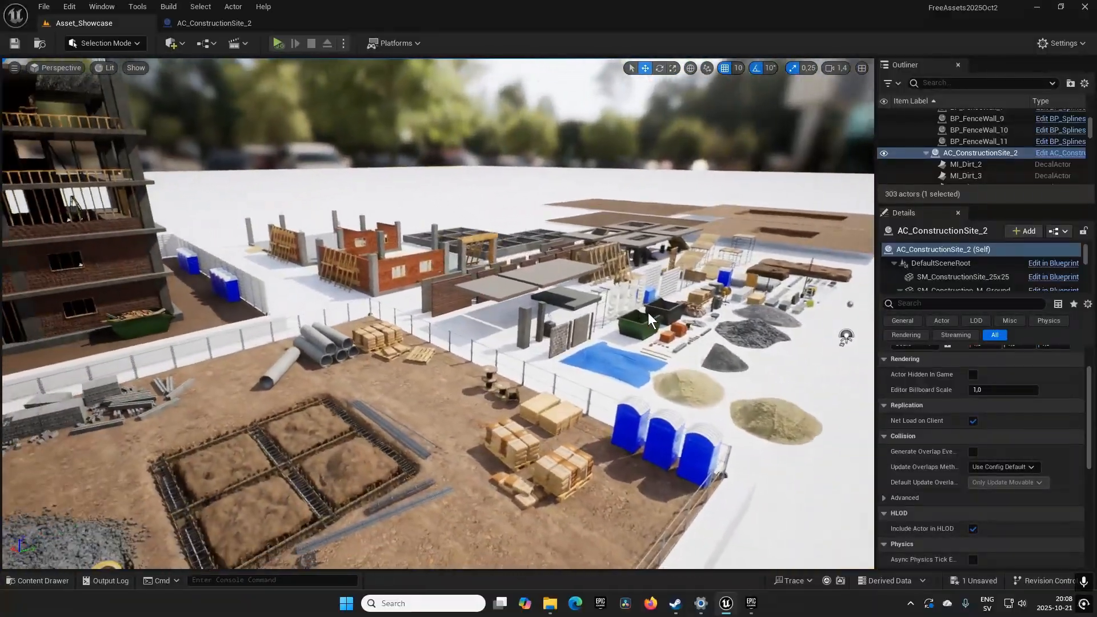
drag(650, 321, 609, 281)
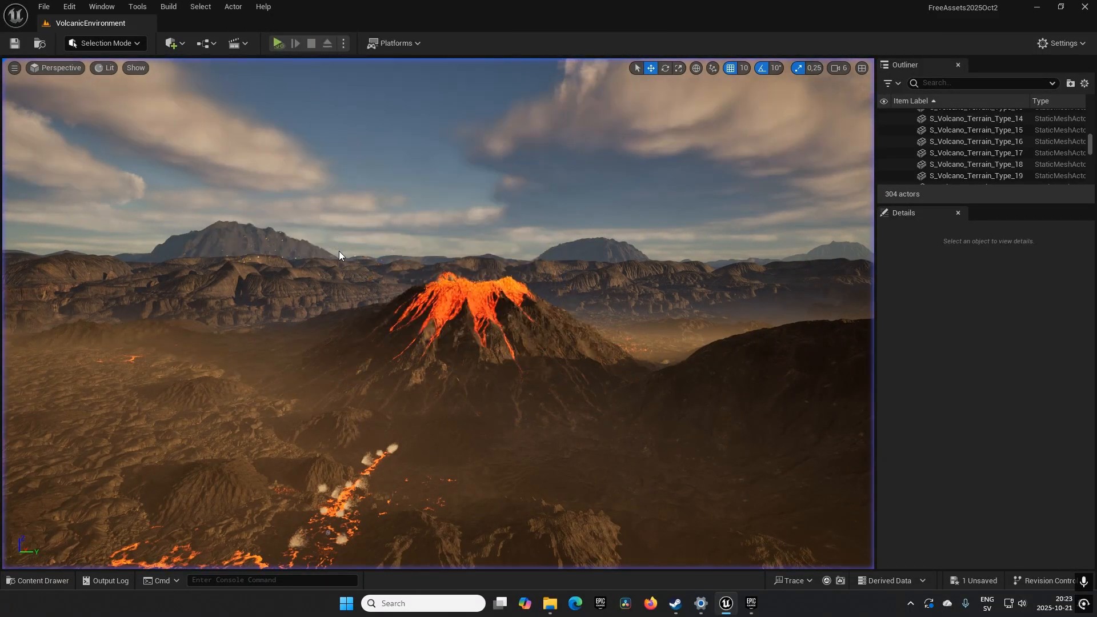
Step: Load Stunning_Level, choosing Don't Save for pending changes, and start Play In Editor
click(36, 580)
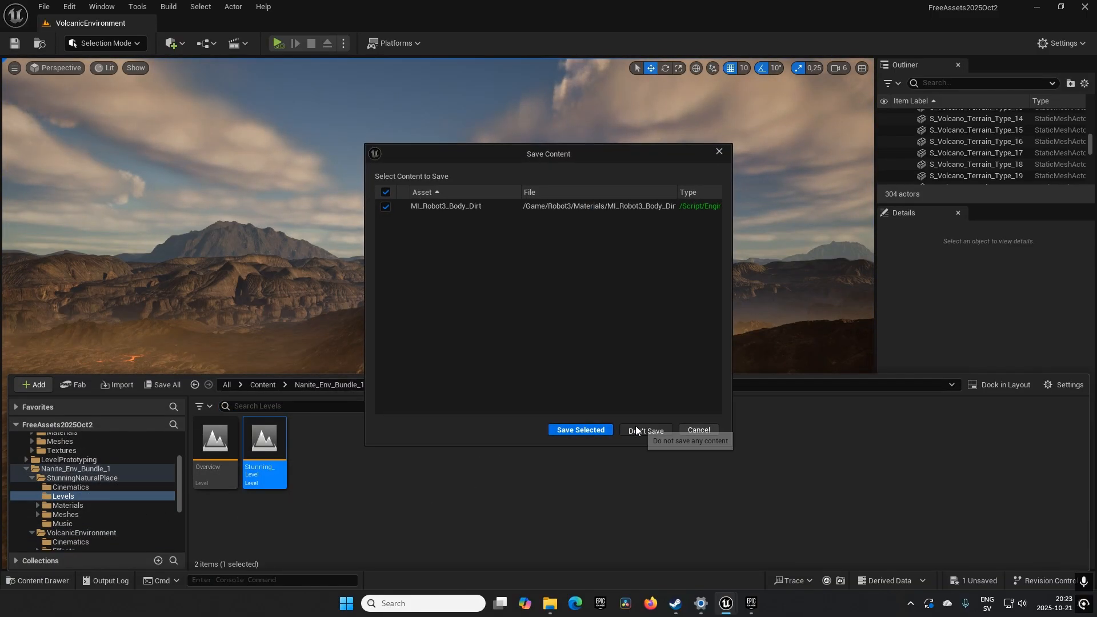
click(579, 431)
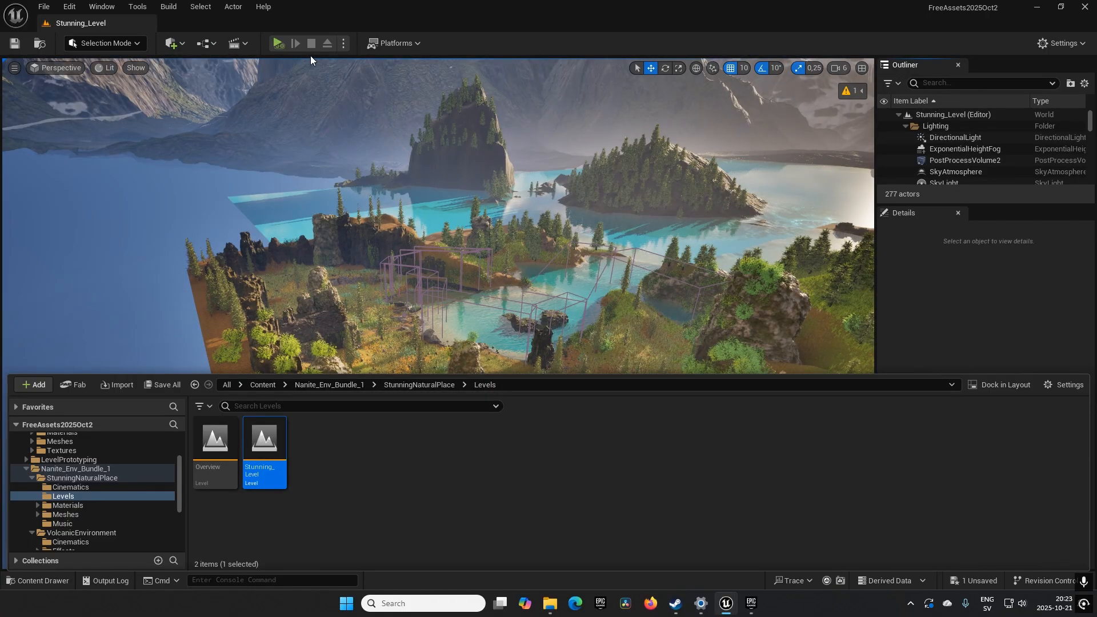
click(277, 43)
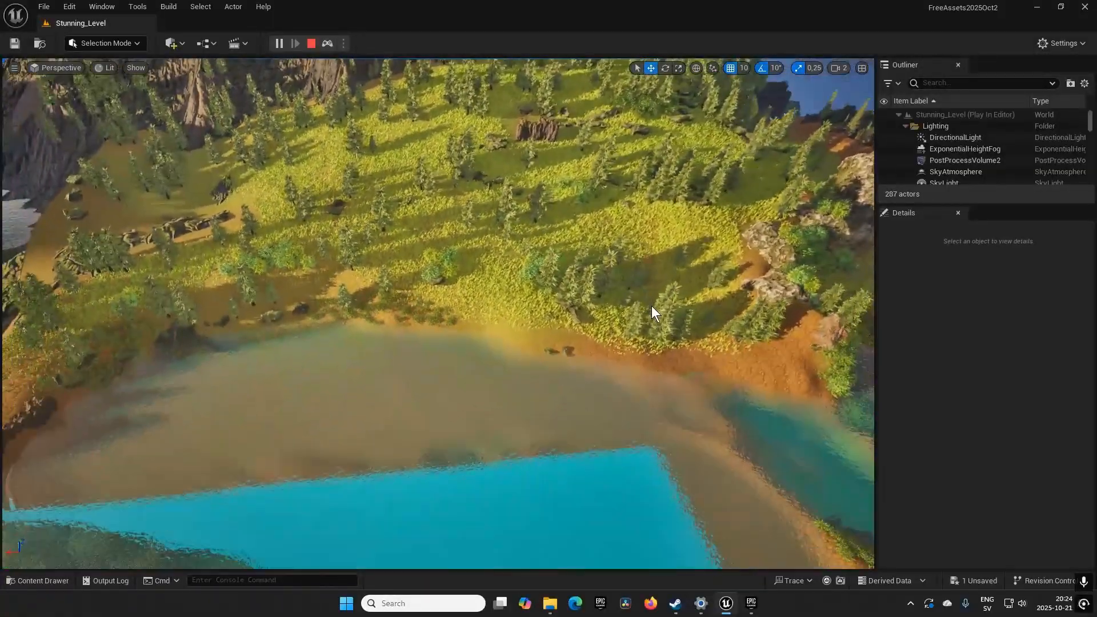
Step: Tour the lakes and islands, select a mountain piece and the landscape, then stop play
drag(654, 313, 630, 336)
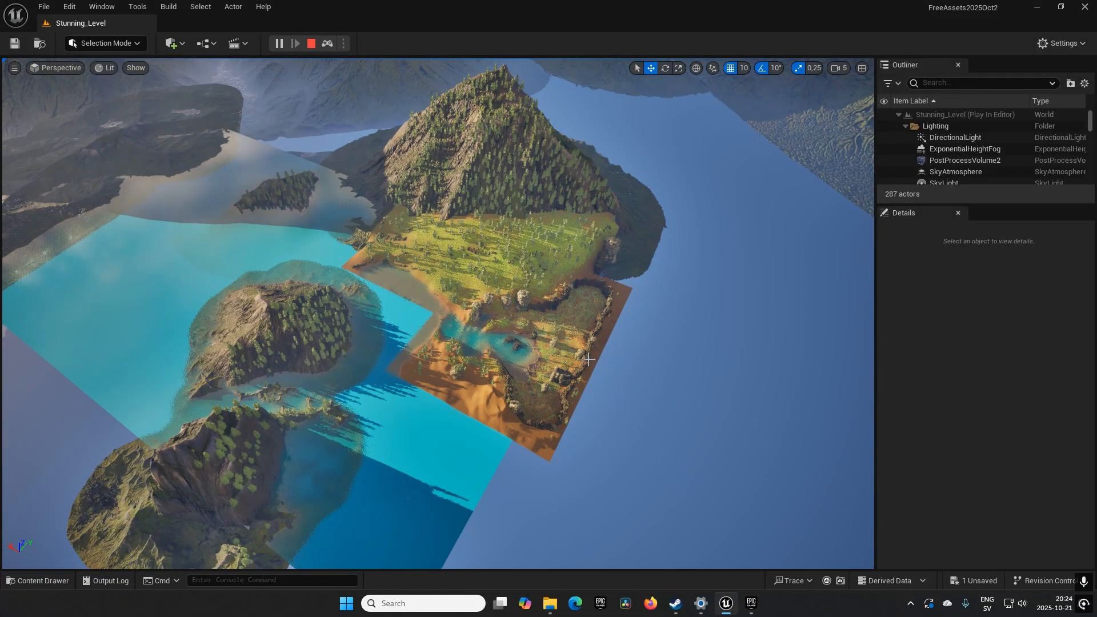
mouse_move(521, 409)
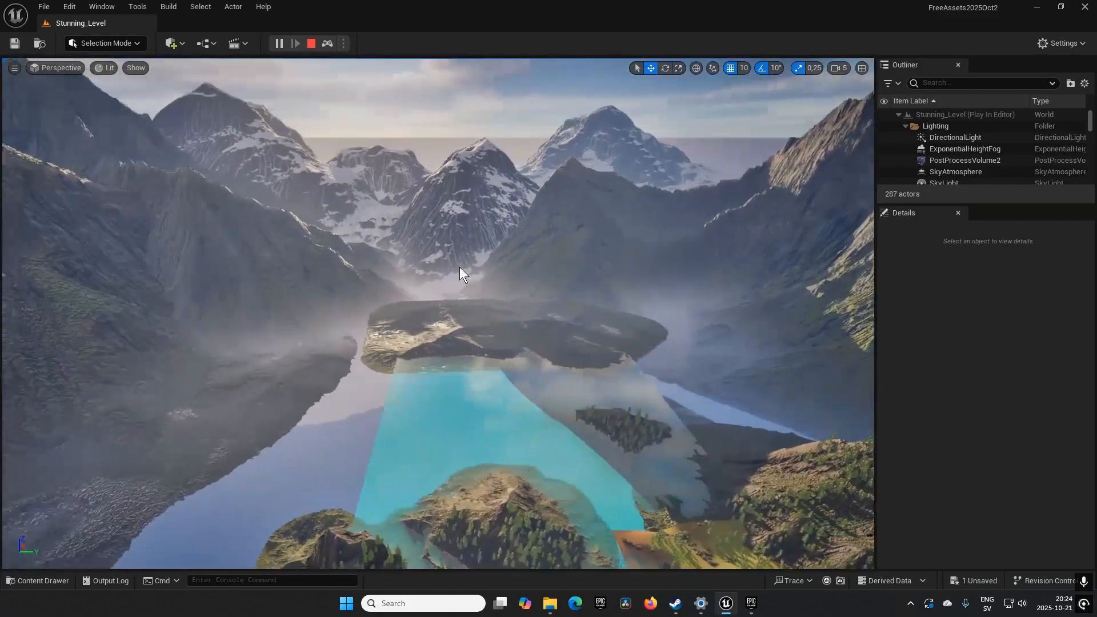
click(679, 290)
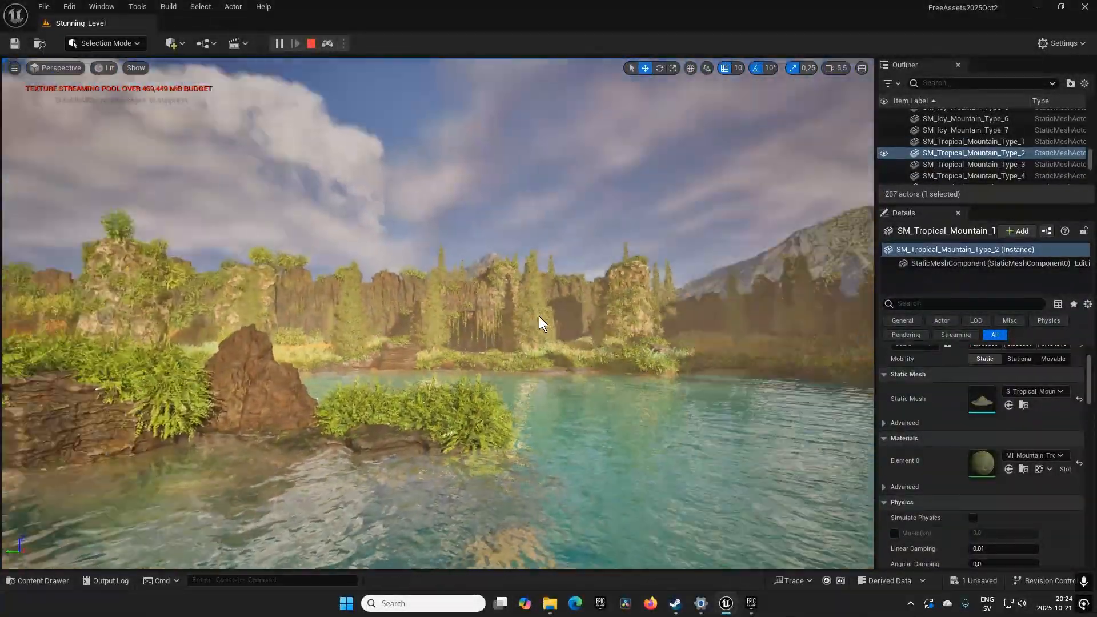
drag(542, 322, 521, 324)
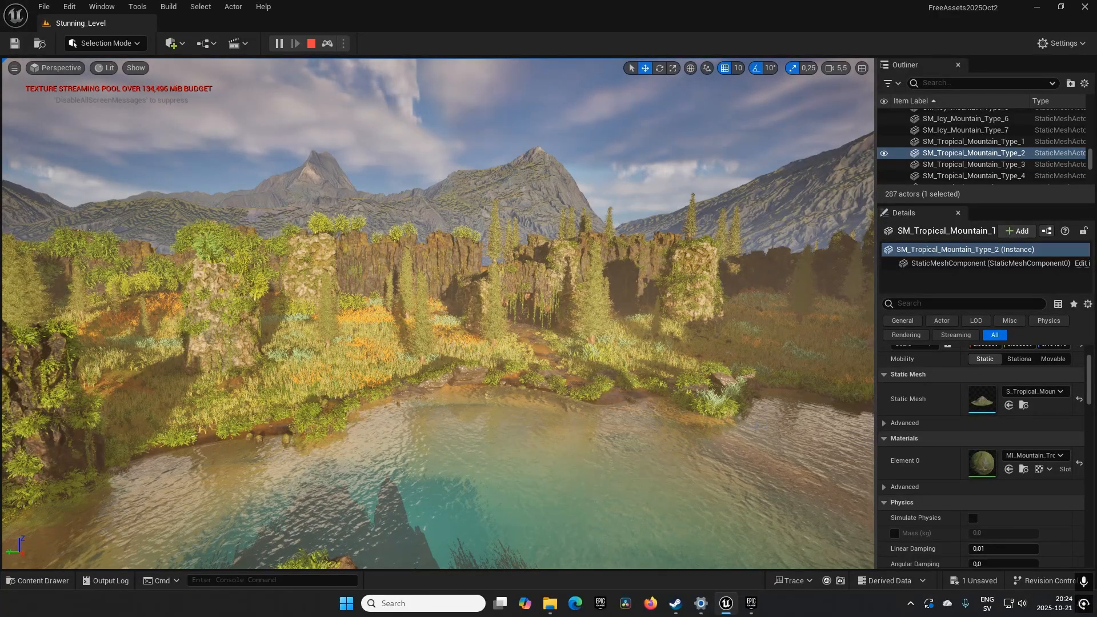
click(941, 153)
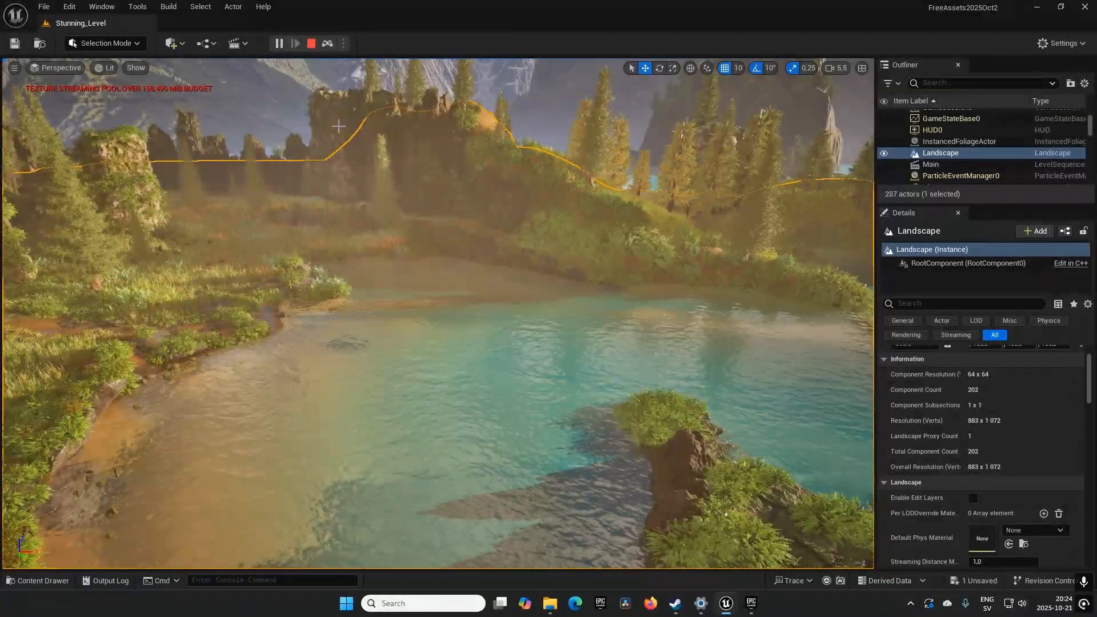
click(38, 581)
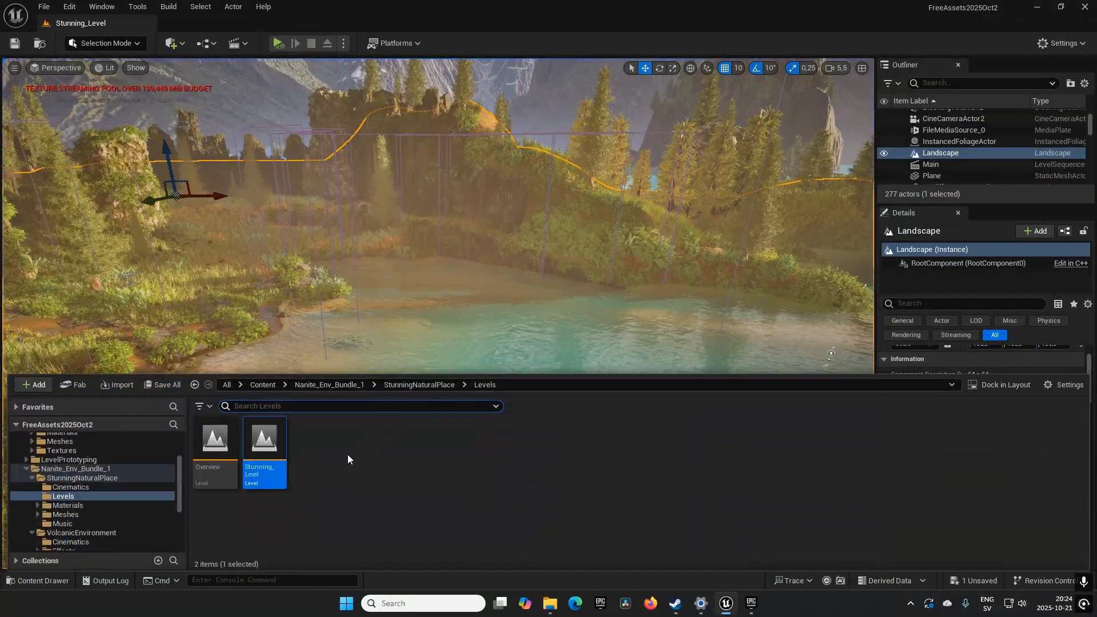